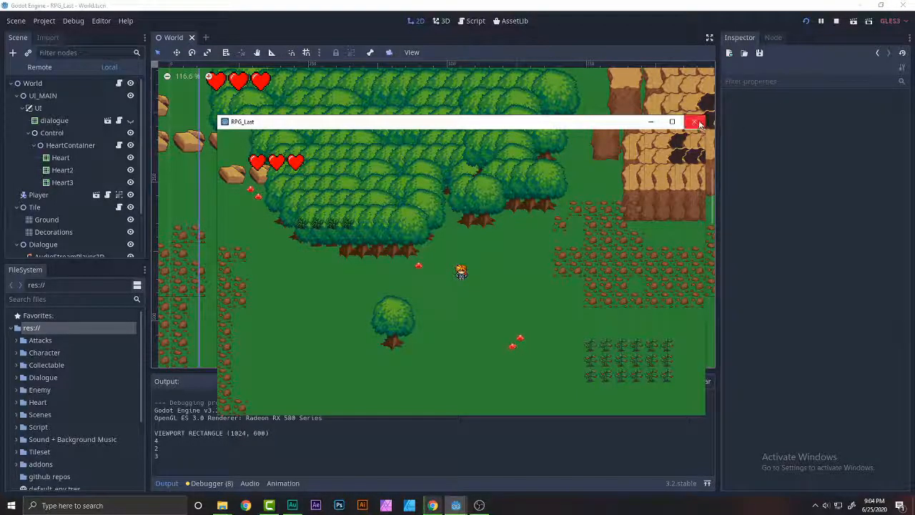
Step: Stop the running RPG_Lair game and show Player.gd in the script editor
{"action": "left_click", "coordinate": [695, 122]}
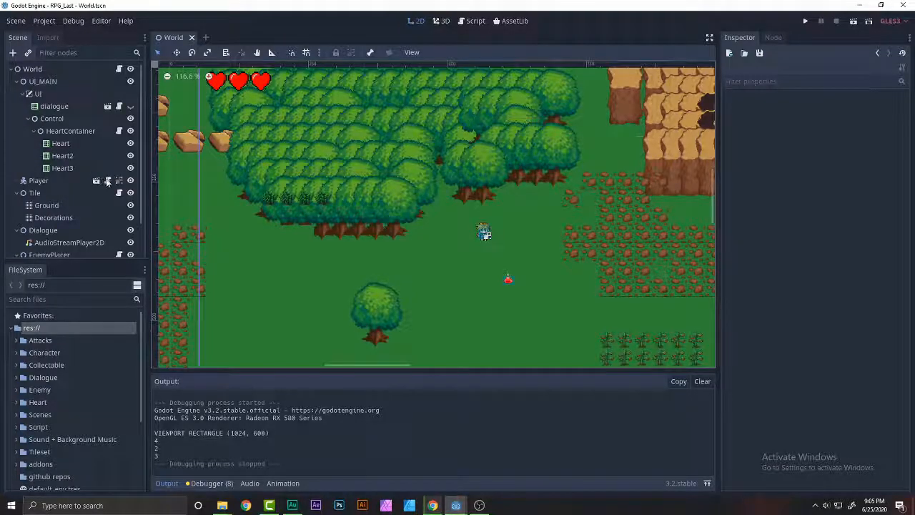
{"action": "left_click", "coordinate": [474, 20]}
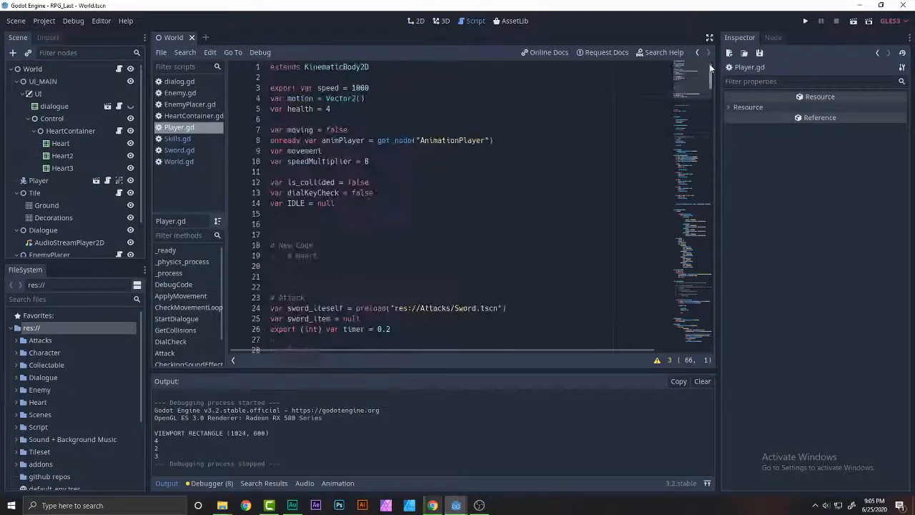
{"action": "scroll", "scroll_direction": "down", "scroll_amount": 3}
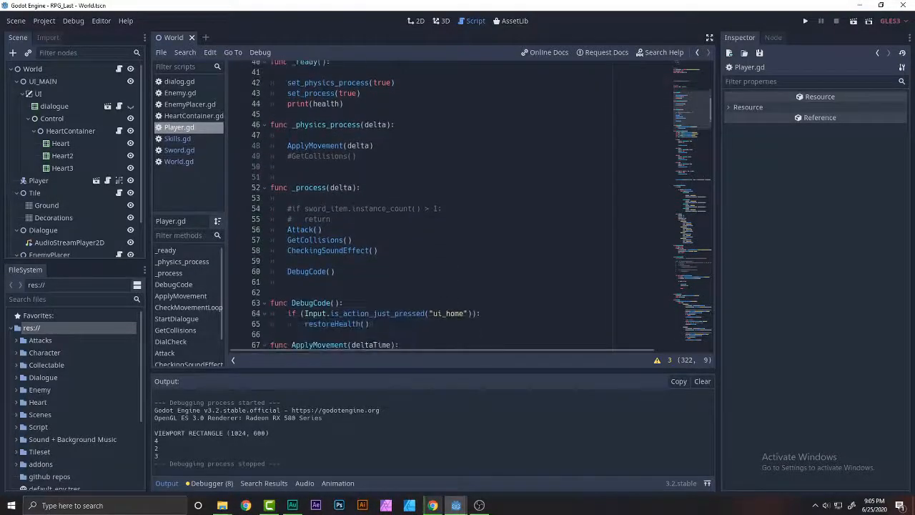
{"action": "scroll", "scroll_direction": "down", "scroll_amount": 3}
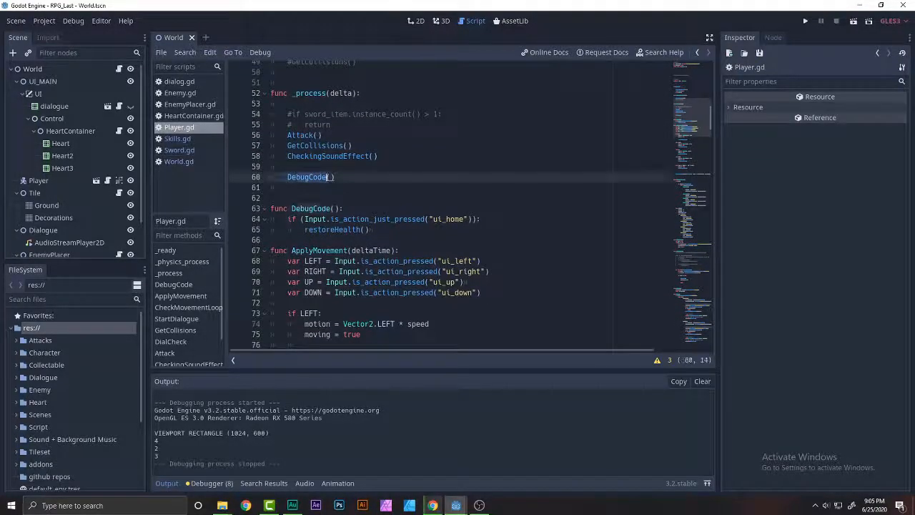
{"action": "double_click", "coordinate": [308, 177]}
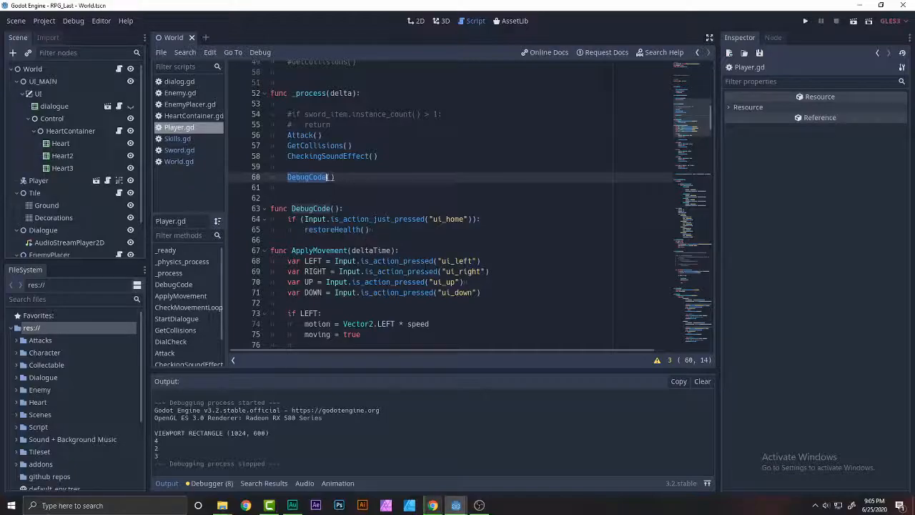